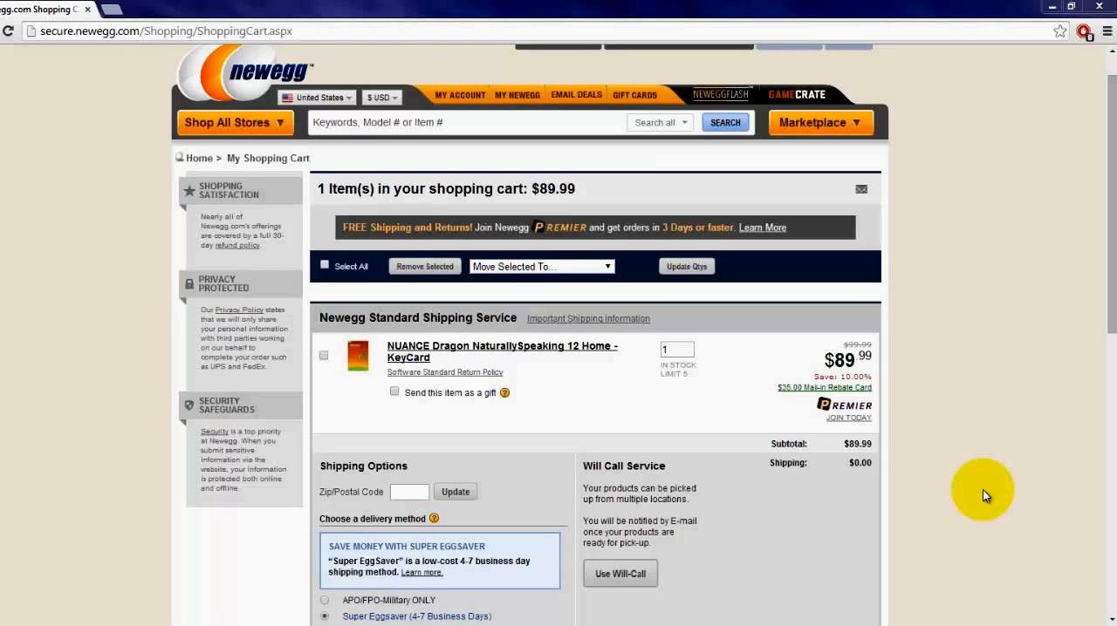
pyautogui.moveTo(1108, 224)
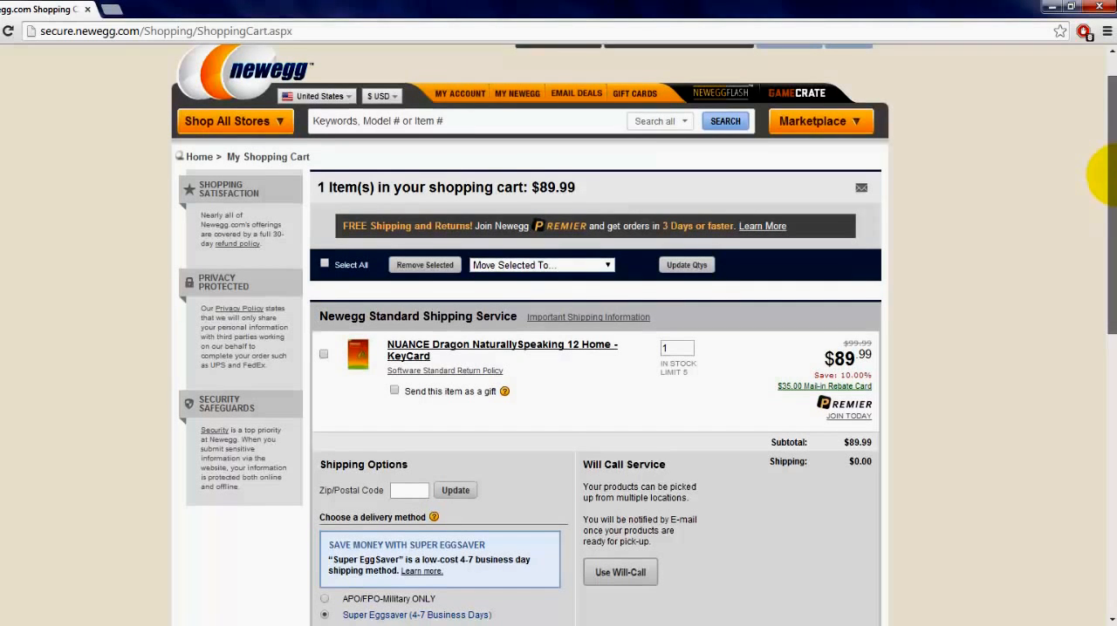
# Step: Review the cart down to the Grand Total, then open the '$35.00 Mail-in Rebate Card' link for the KeyCard
pyautogui.scroll(-3)
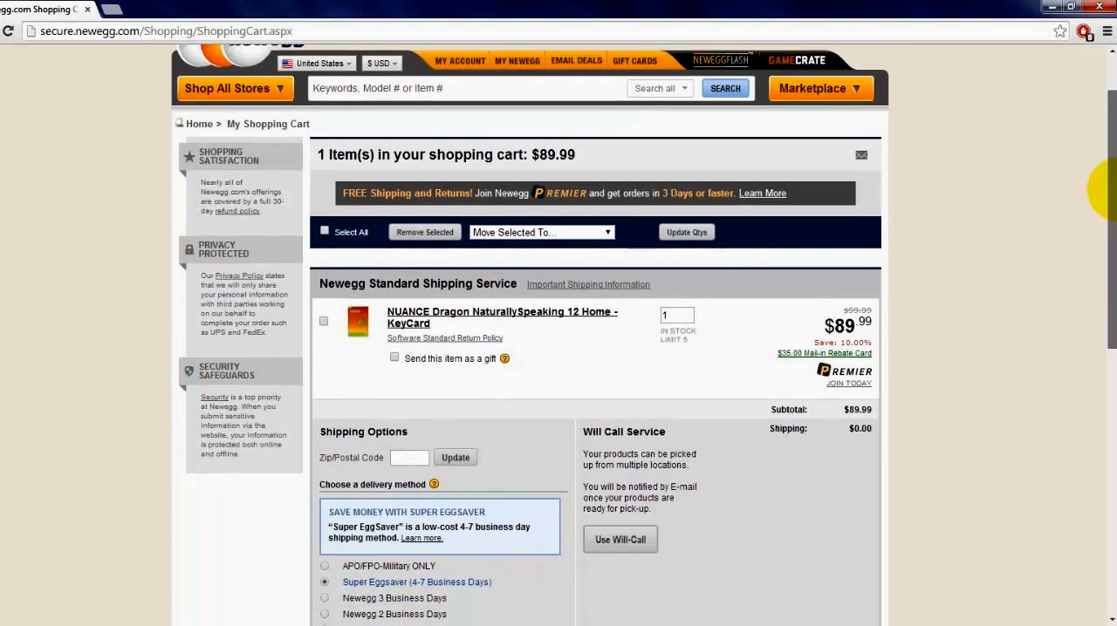
pyautogui.scroll(-3)
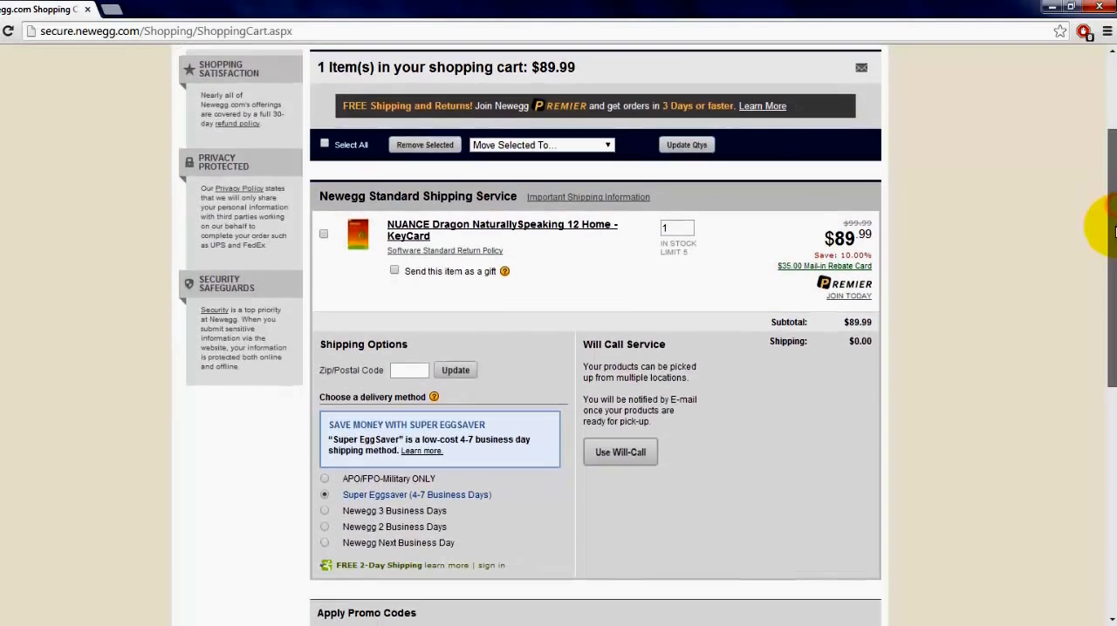
pyautogui.scroll(-3)
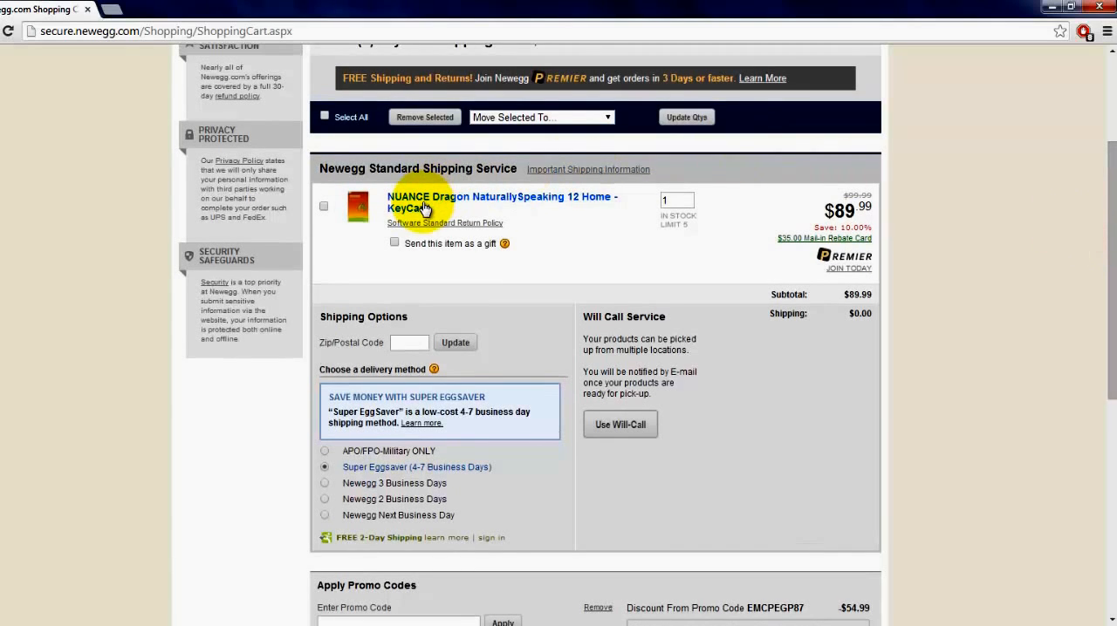
pyautogui.moveTo(559, 210)
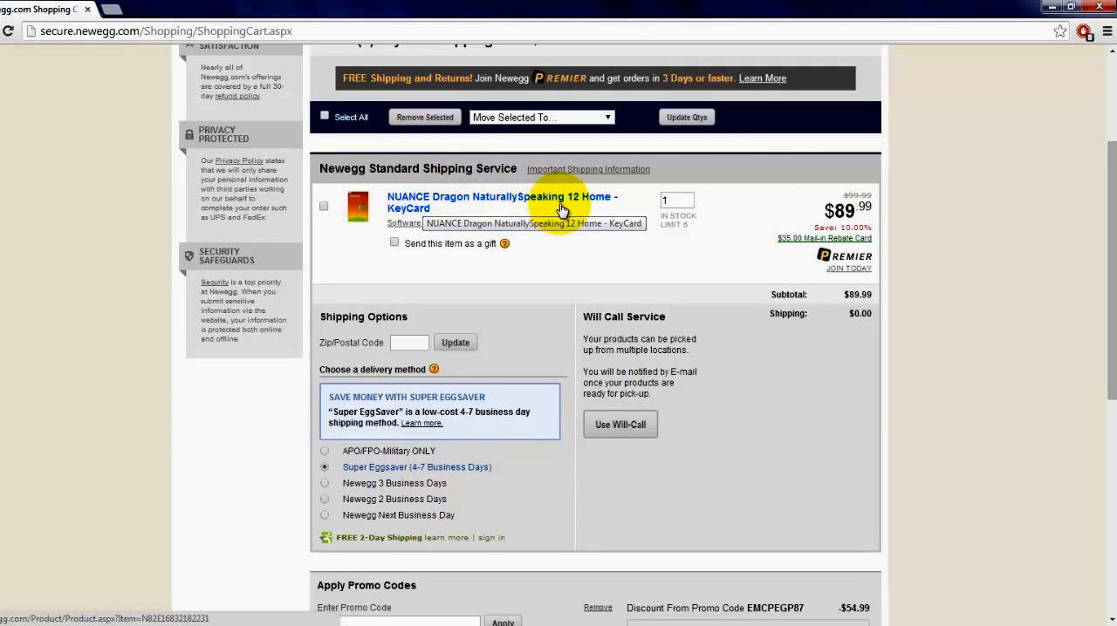
pyautogui.moveTo(63, 272)
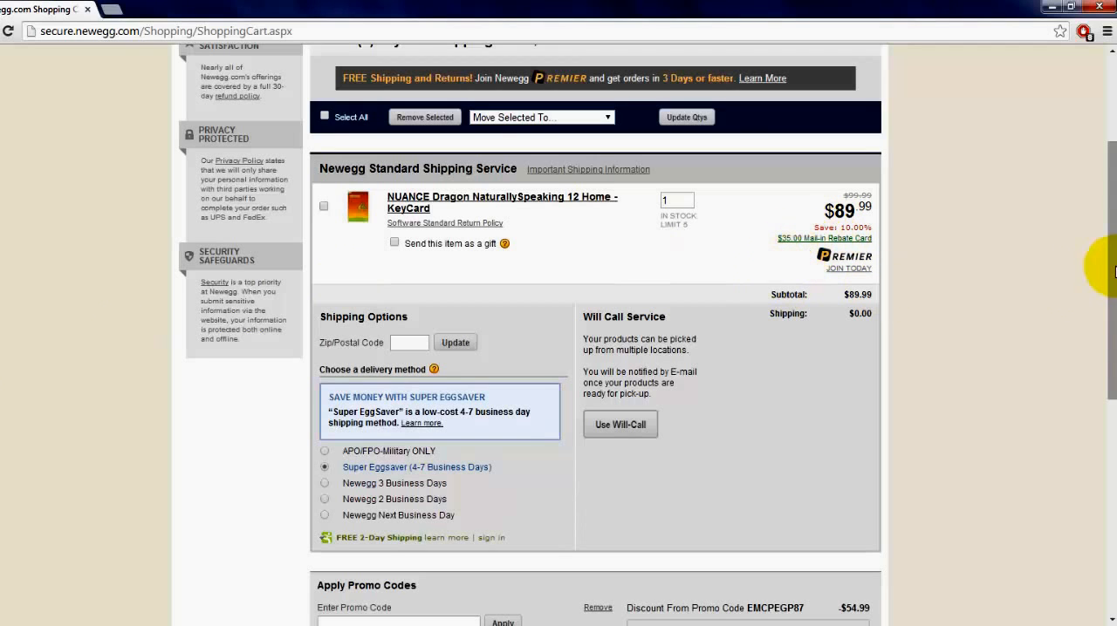
pyautogui.scroll(-3)
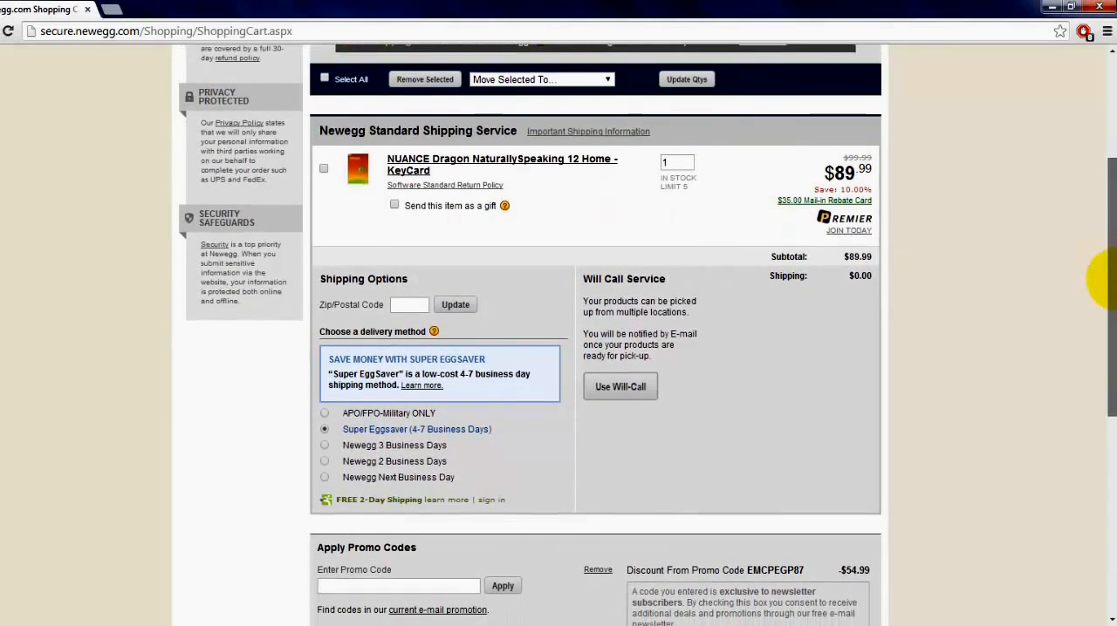
pyautogui.scroll(-3)
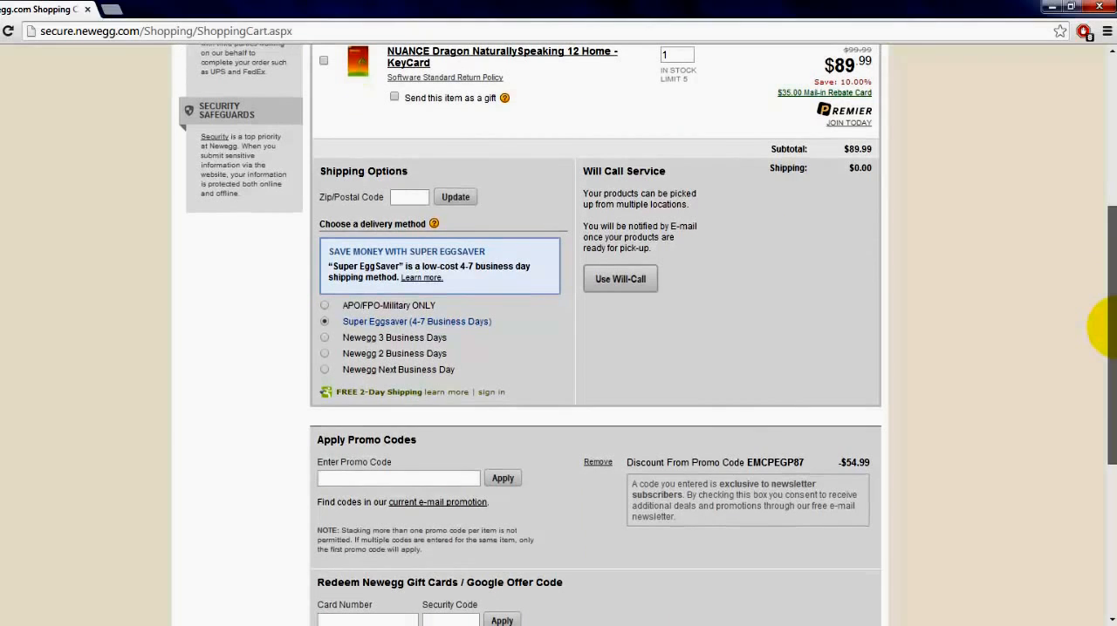
pyautogui.moveTo(443, 497)
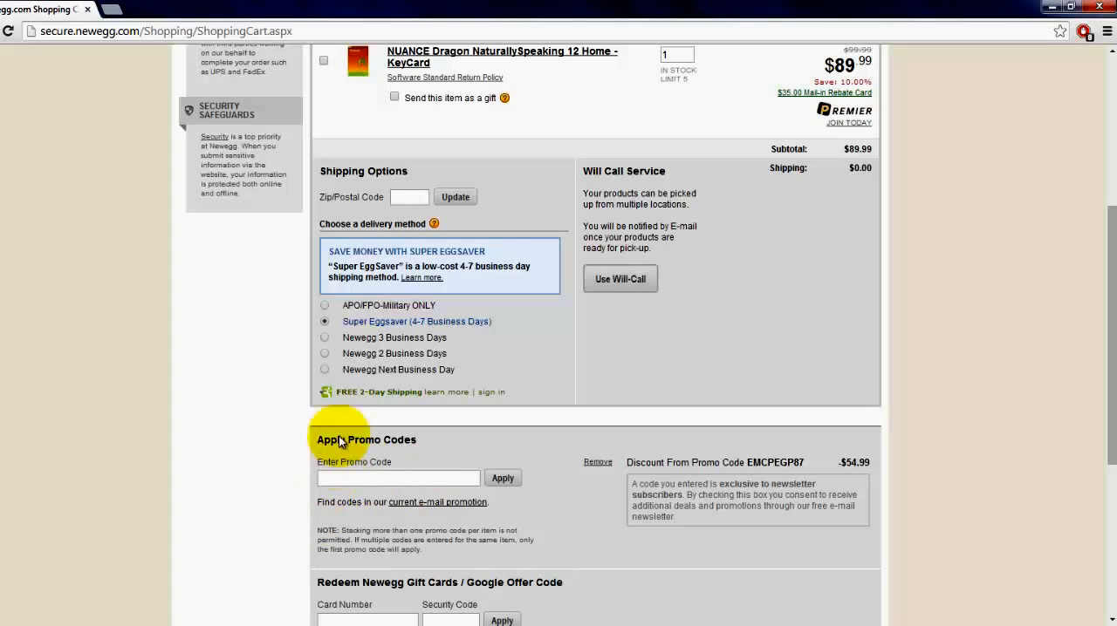
pyautogui.moveTo(773, 463)
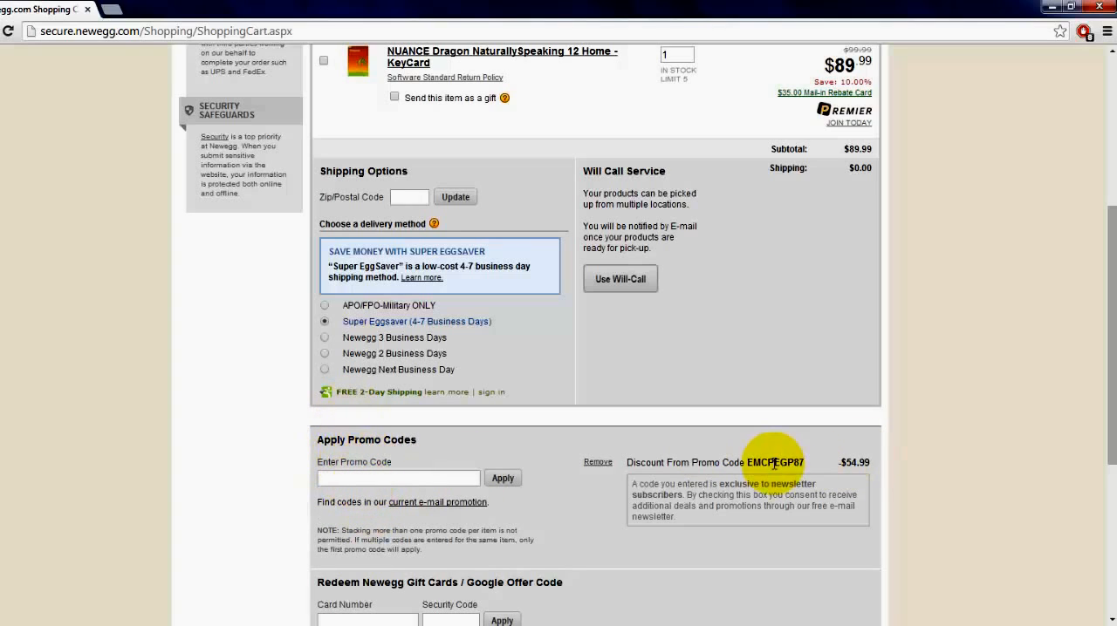
pyautogui.moveTo(758, 515)
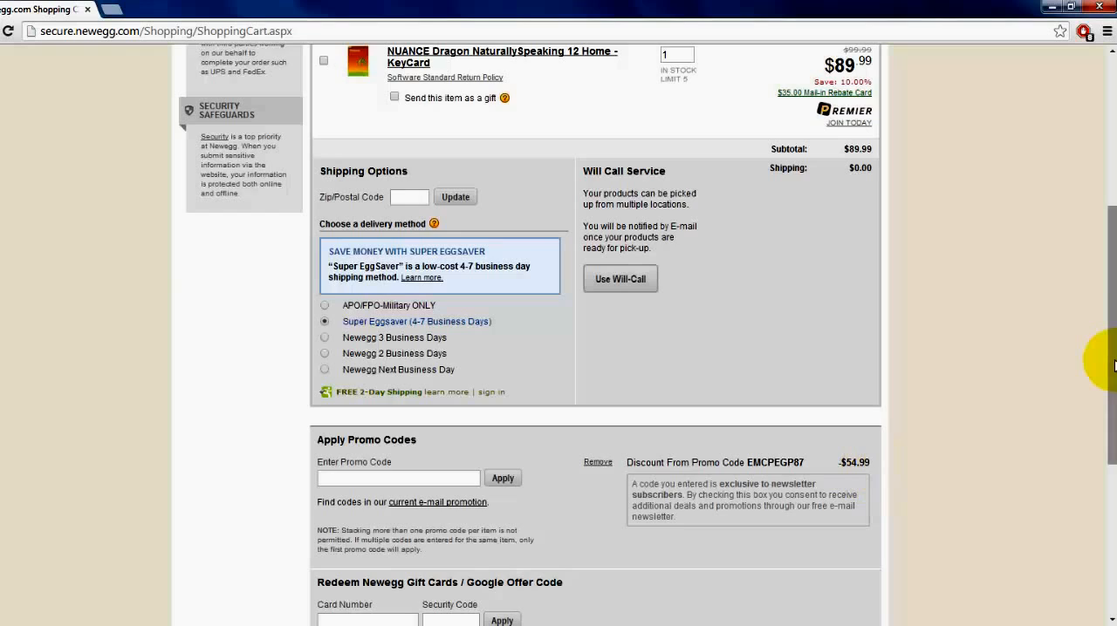
pyautogui.scroll(-3)
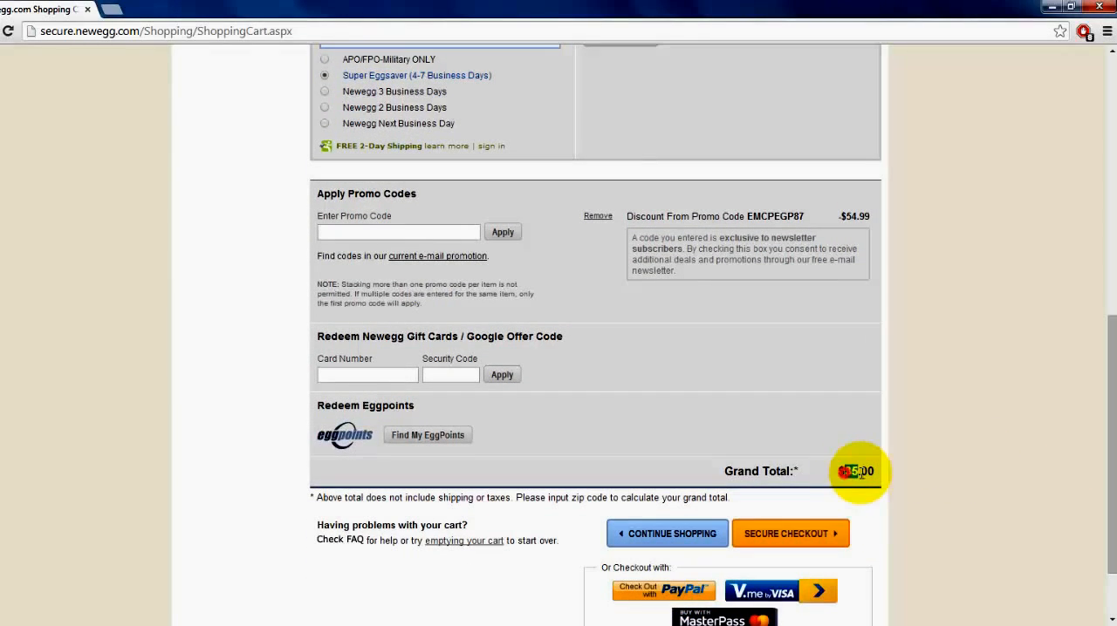
pyautogui.scroll(3)
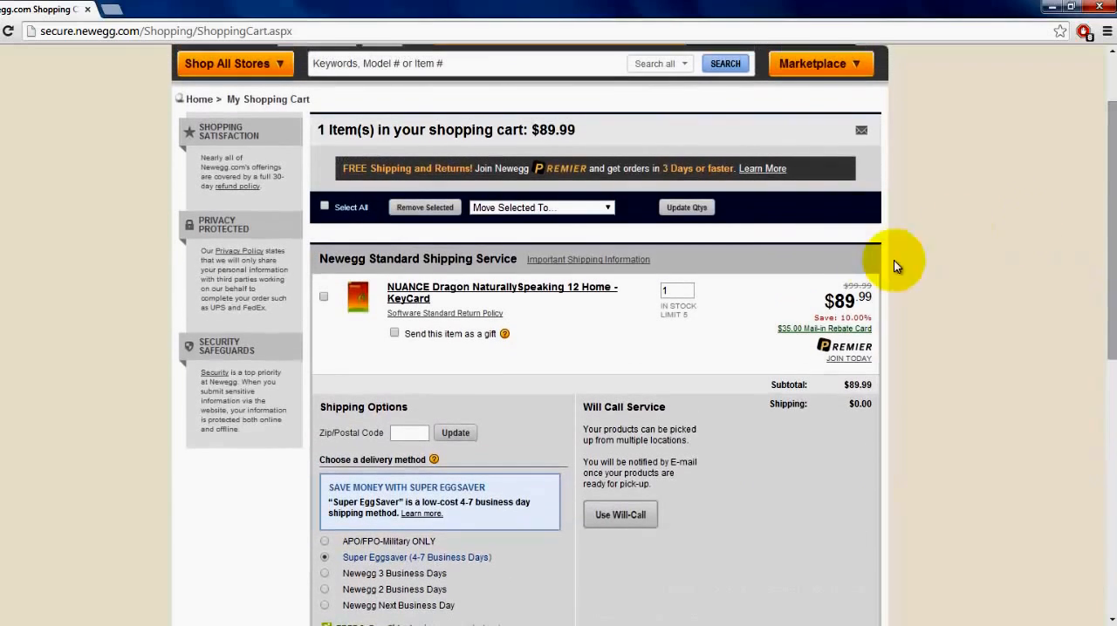
pyautogui.moveTo(823, 328)
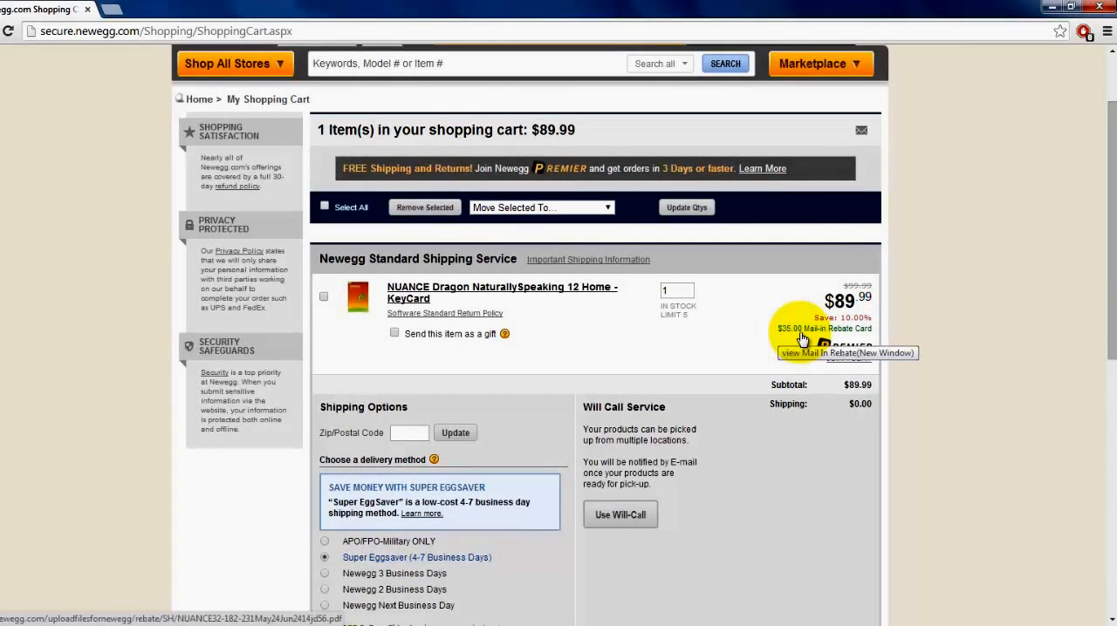
pyautogui.scroll(-3)
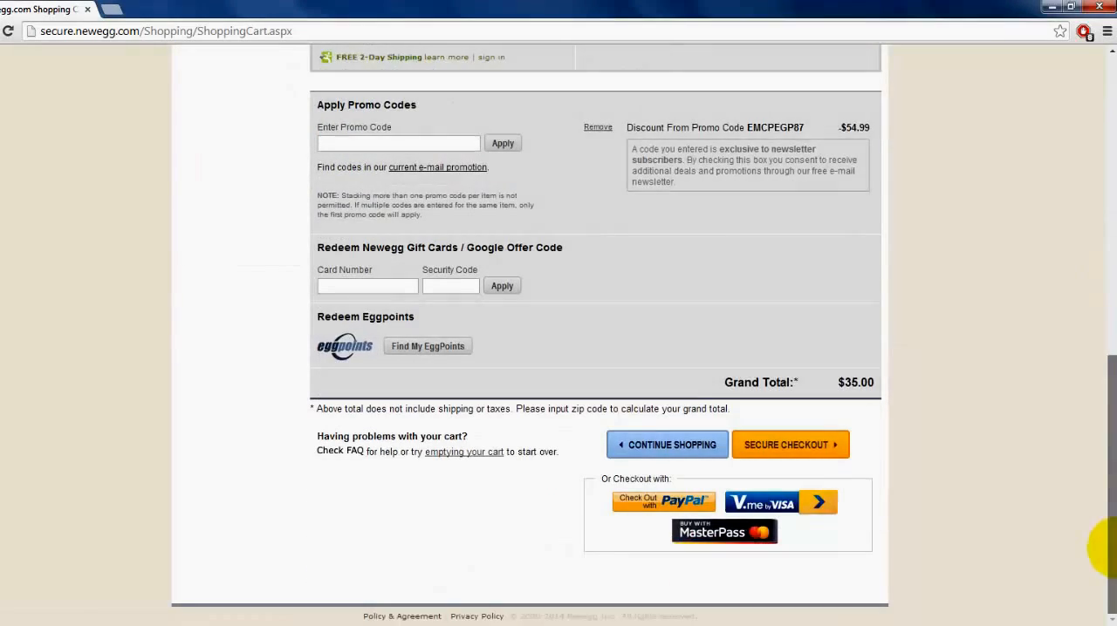
pyautogui.scroll(3)
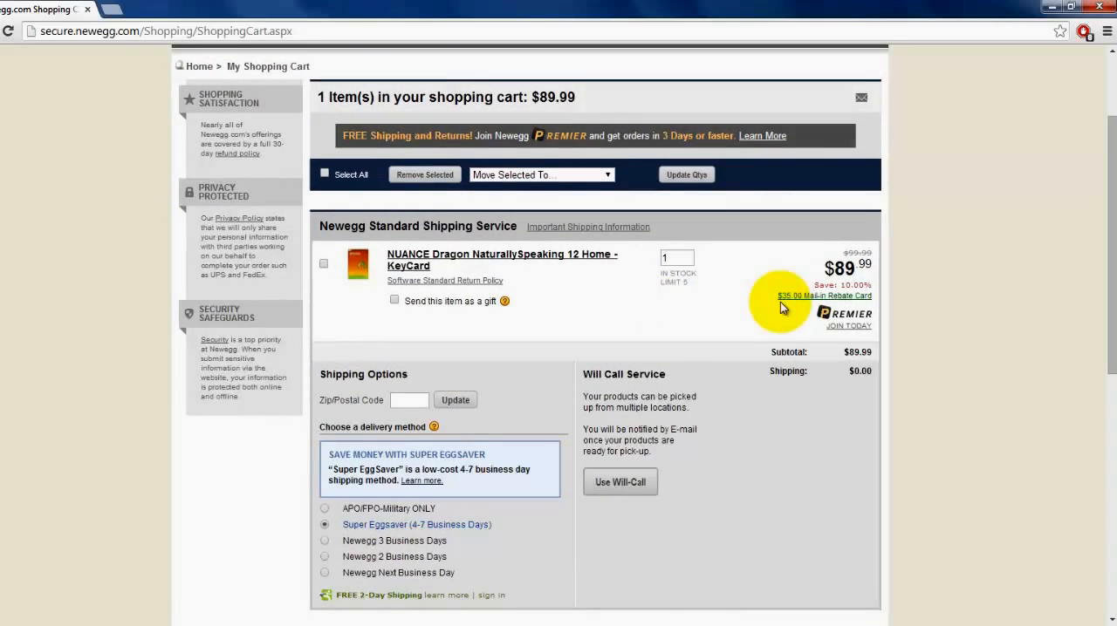
pyautogui.click(824, 296)
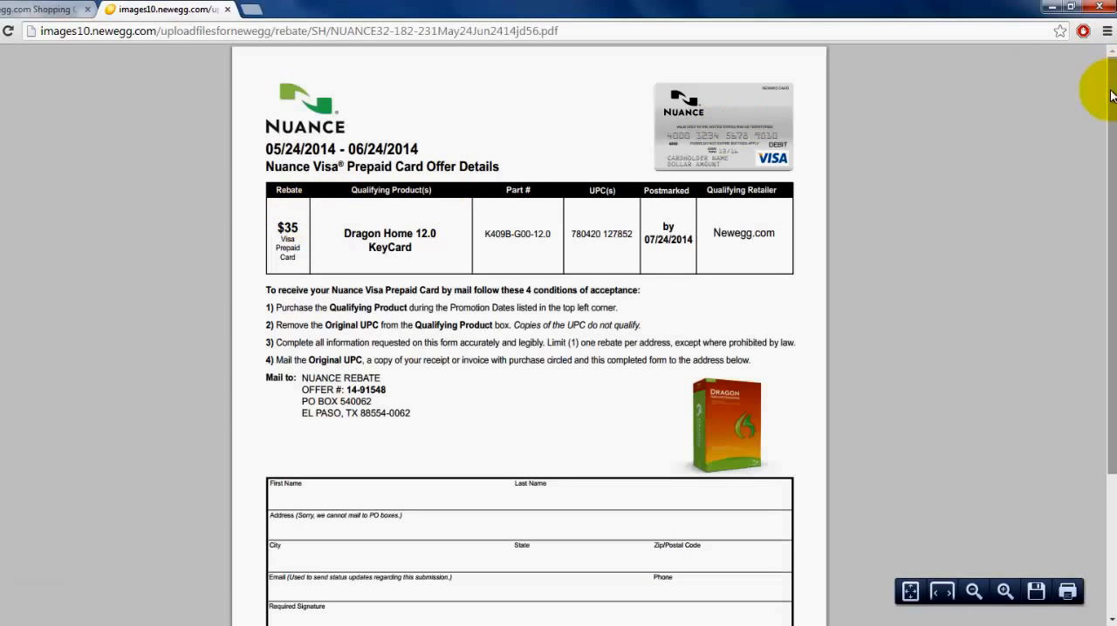
# Step: Scroll through the Nuance $35 Visa rebate PDF's acceptance conditions and applicant fields
pyautogui.scroll(-3)
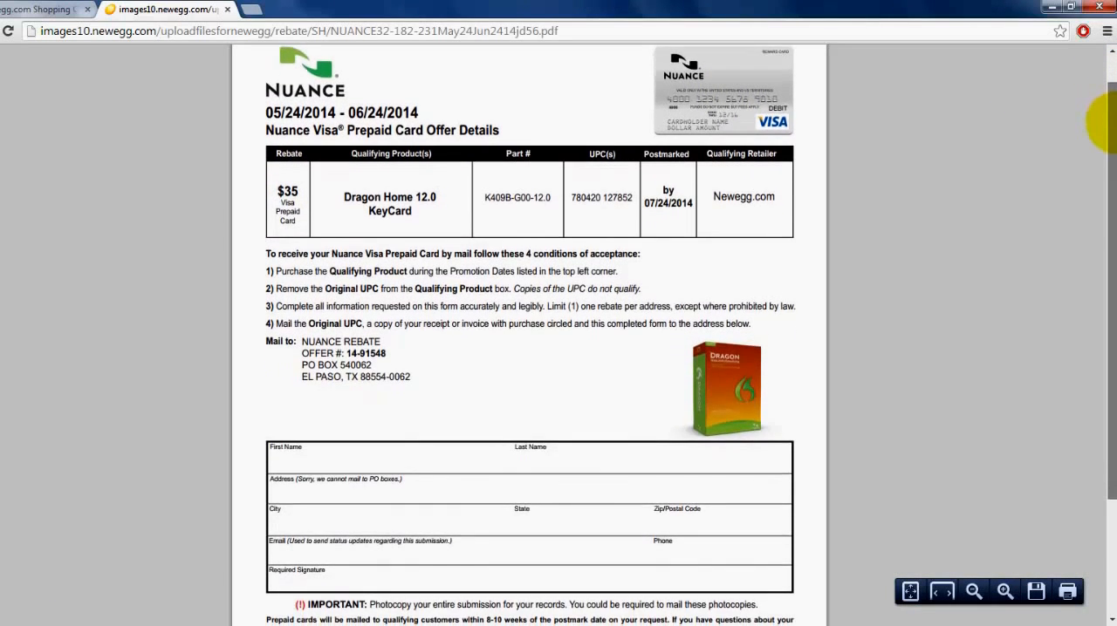
pyautogui.scroll(-3)
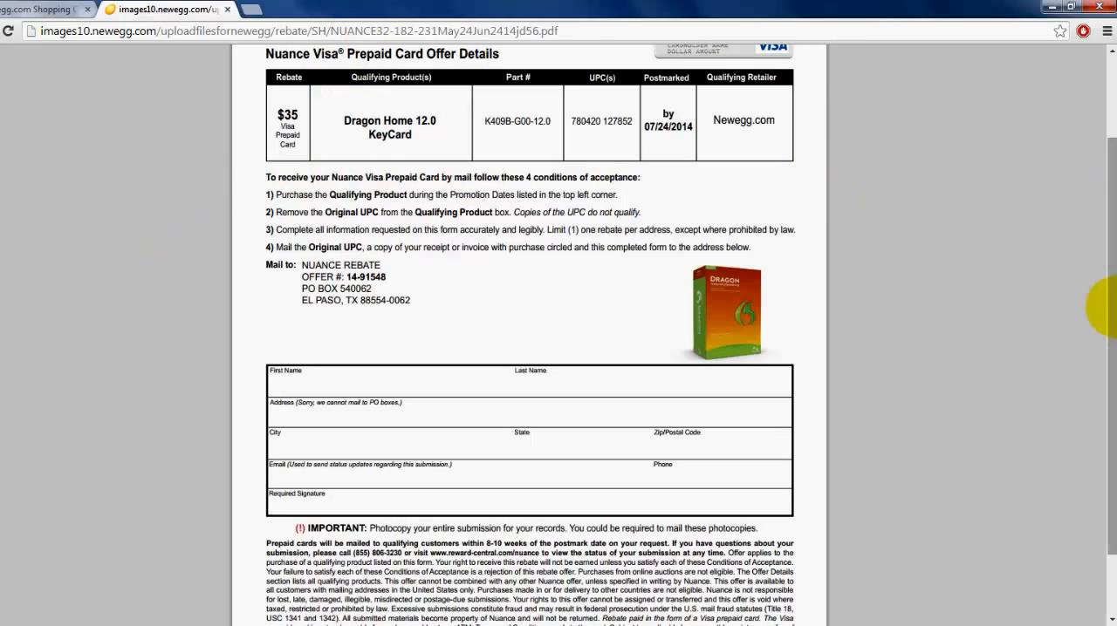
pyautogui.scroll(3)
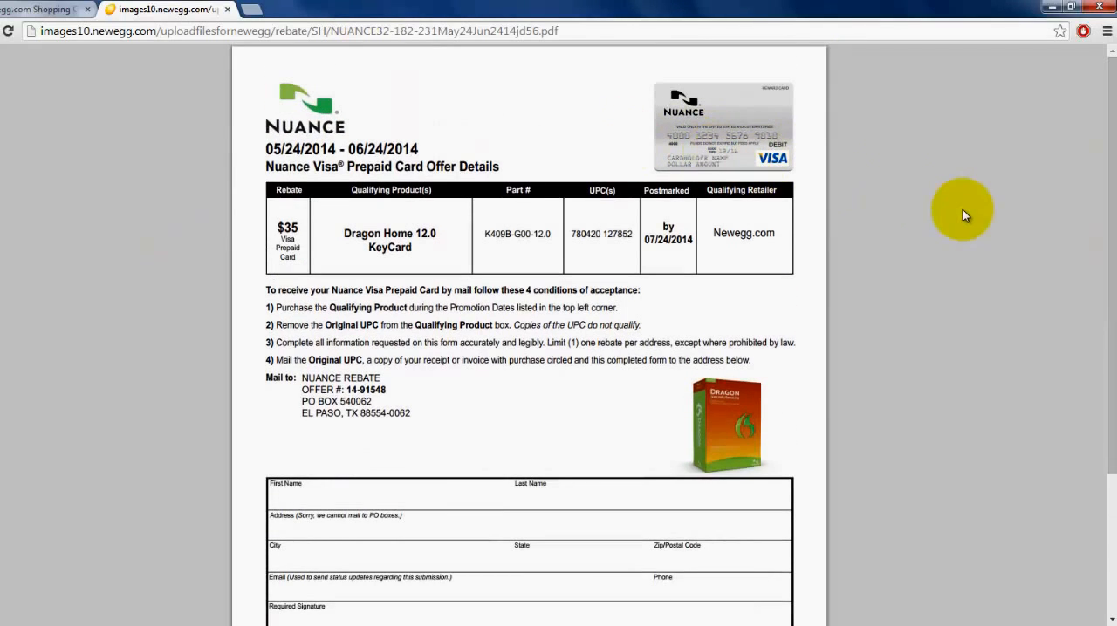
pyautogui.moveTo(949, 213)
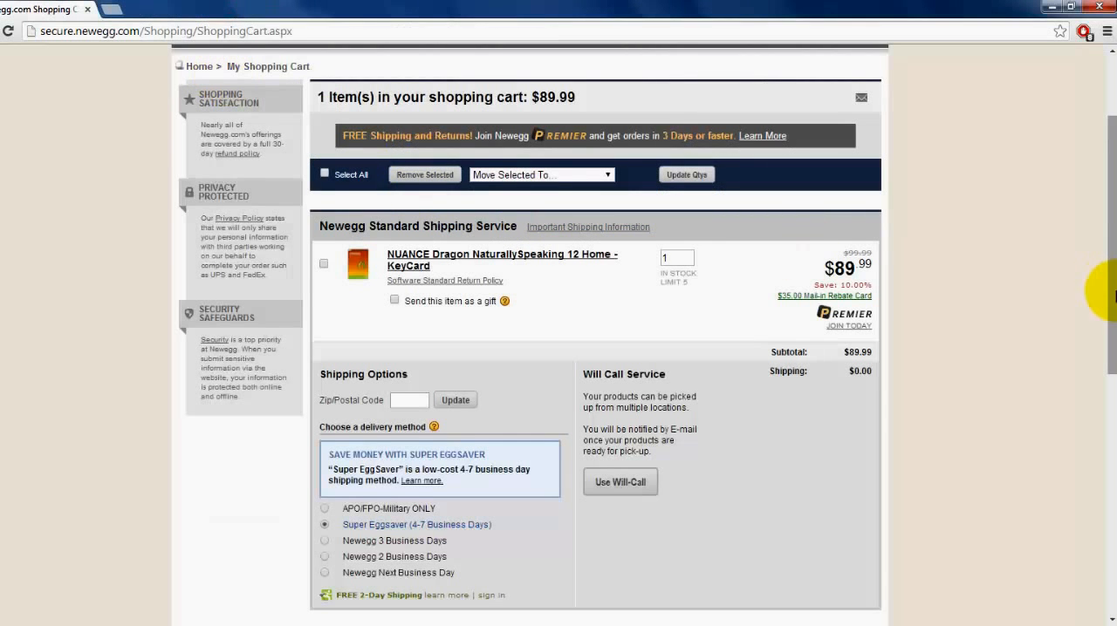
pyautogui.scroll(-3)
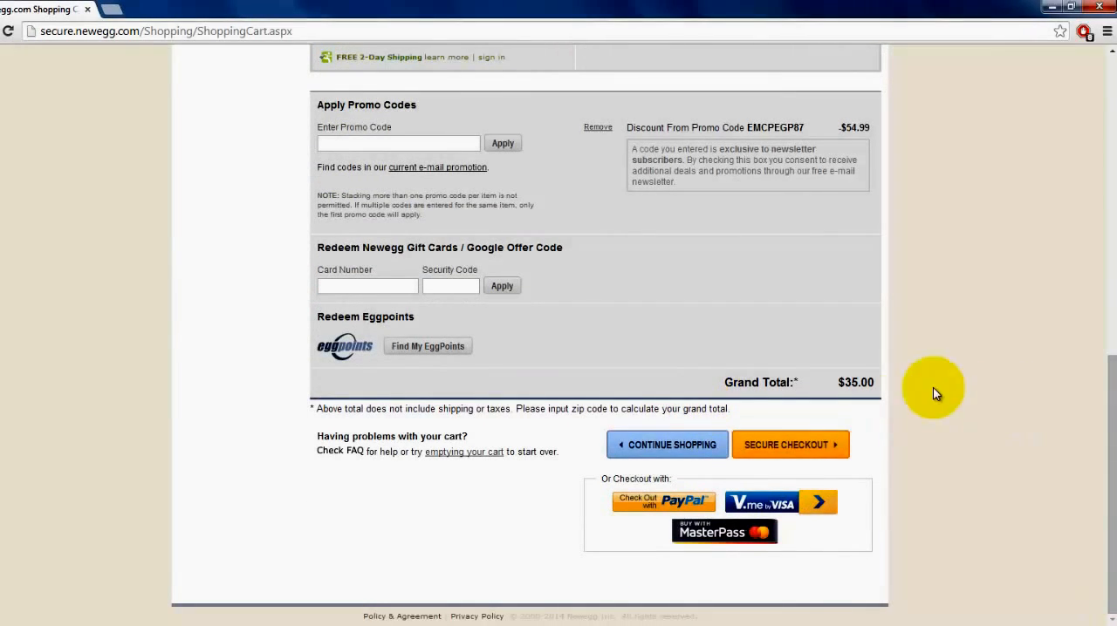
pyautogui.moveTo(862, 213)
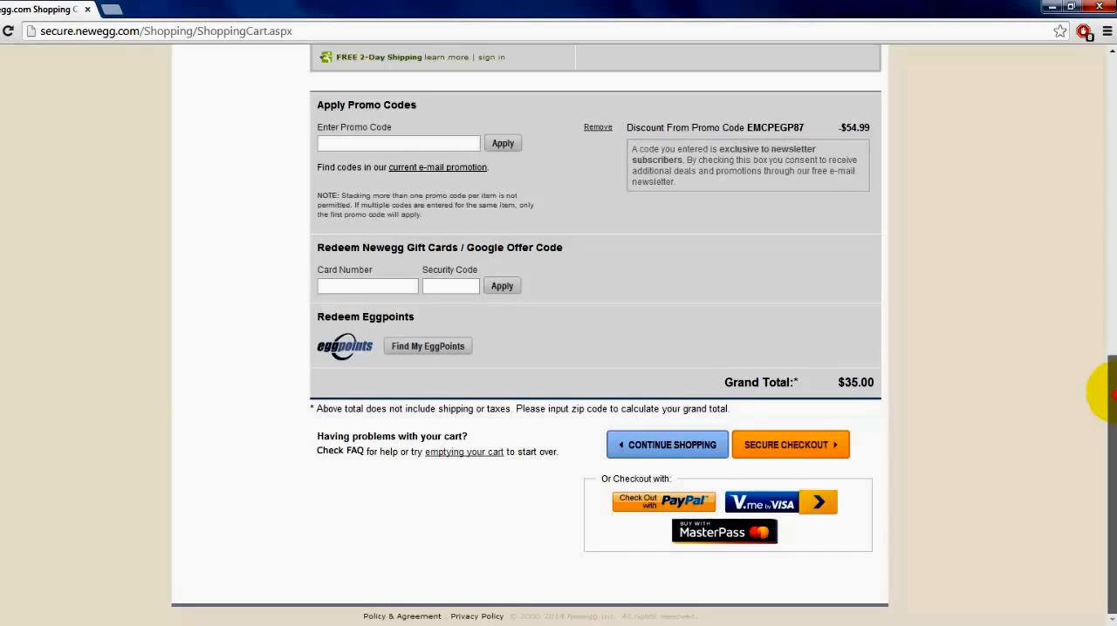
pyautogui.scroll(3)
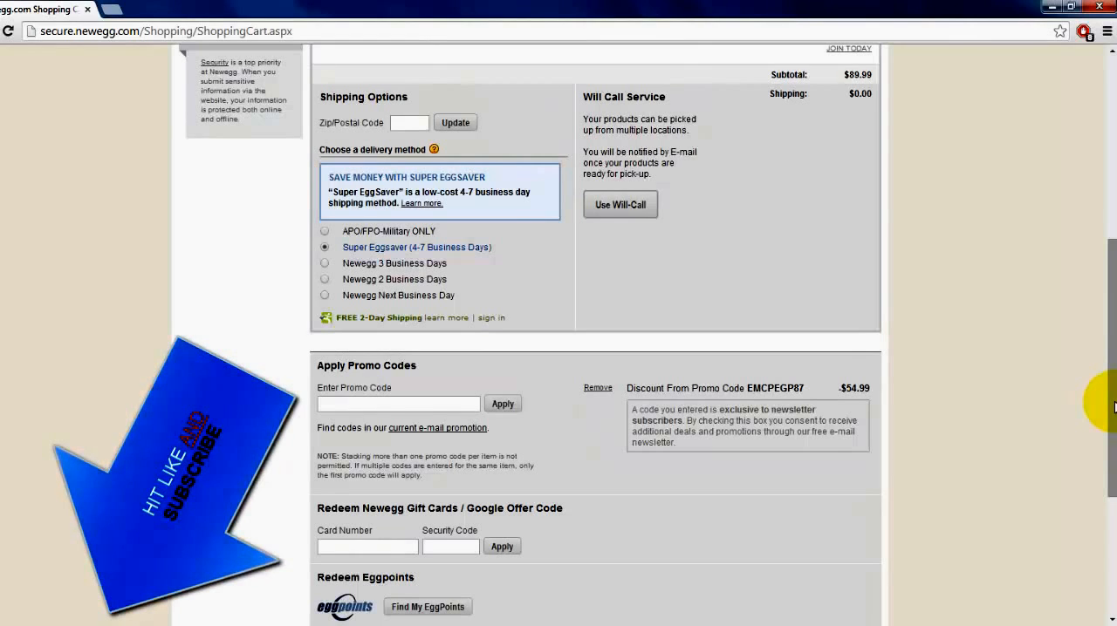
pyautogui.scroll(-3)
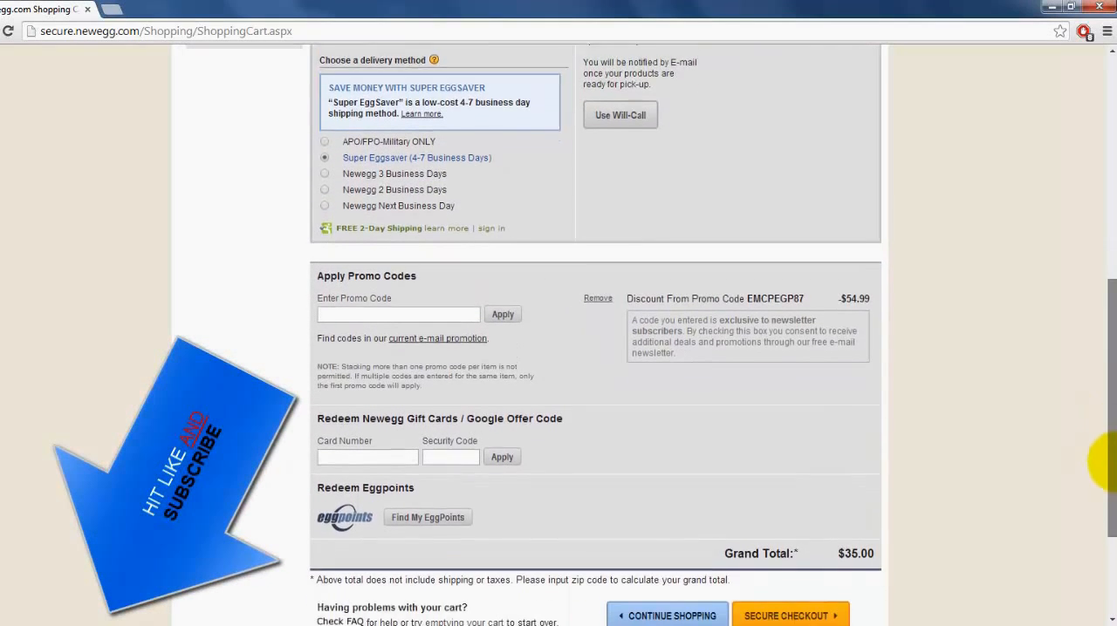